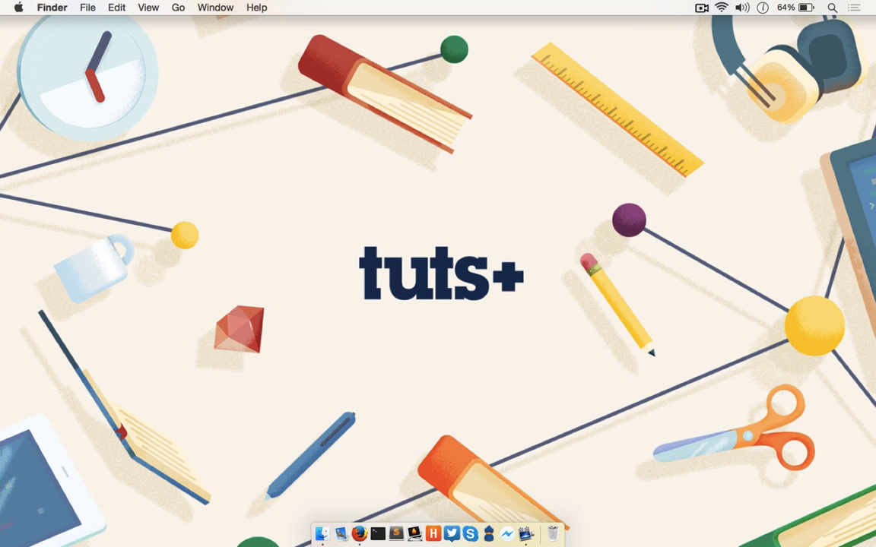
Step: Launch QuickTime Player from Spotlight, dismiss the Open dialog and begin a New Movie Recording
type("quickTime Player")
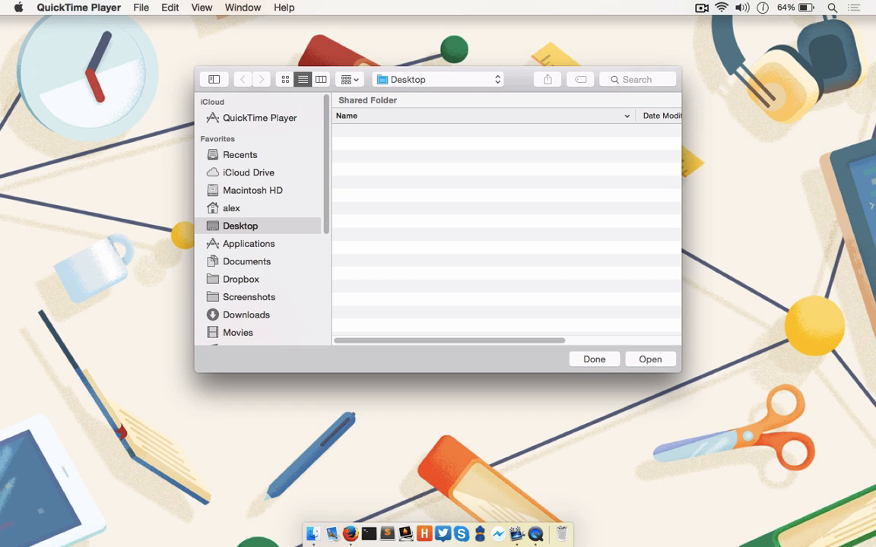
left_click(593, 359)
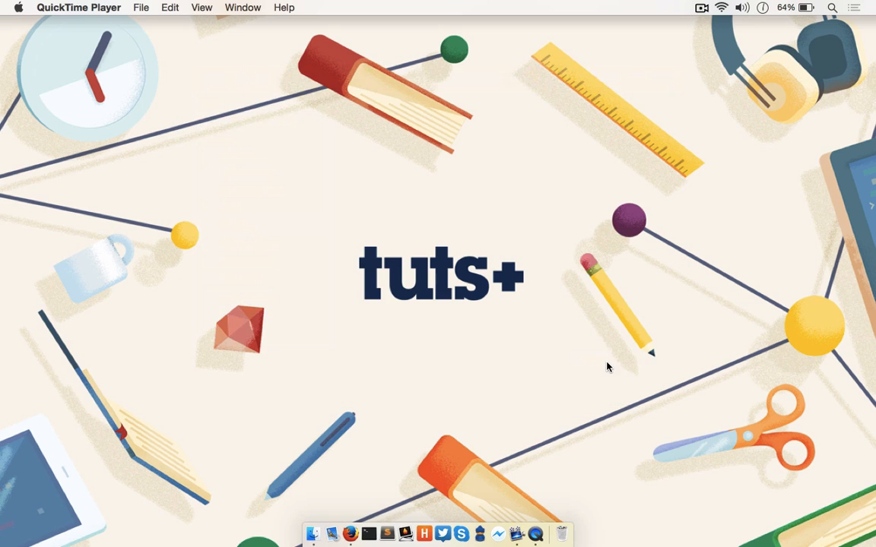
mouse_move(146, 61)
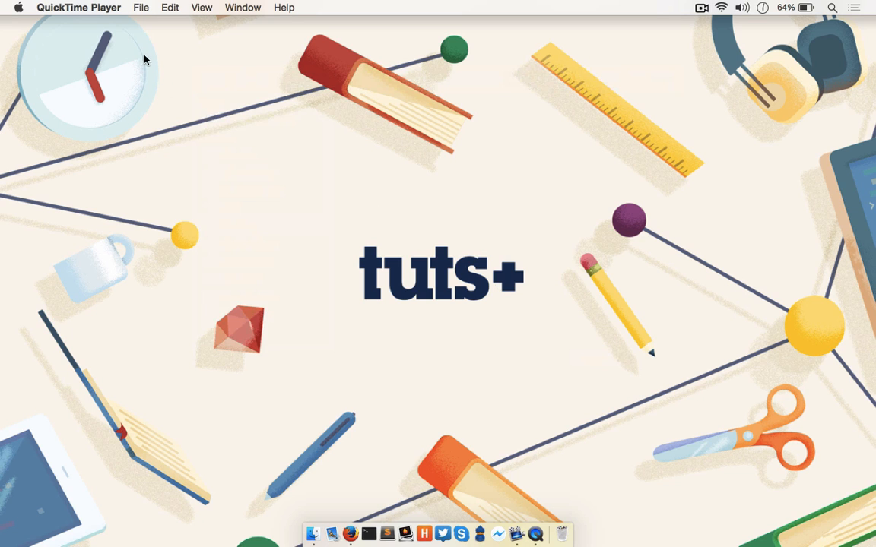
left_click(139, 7)
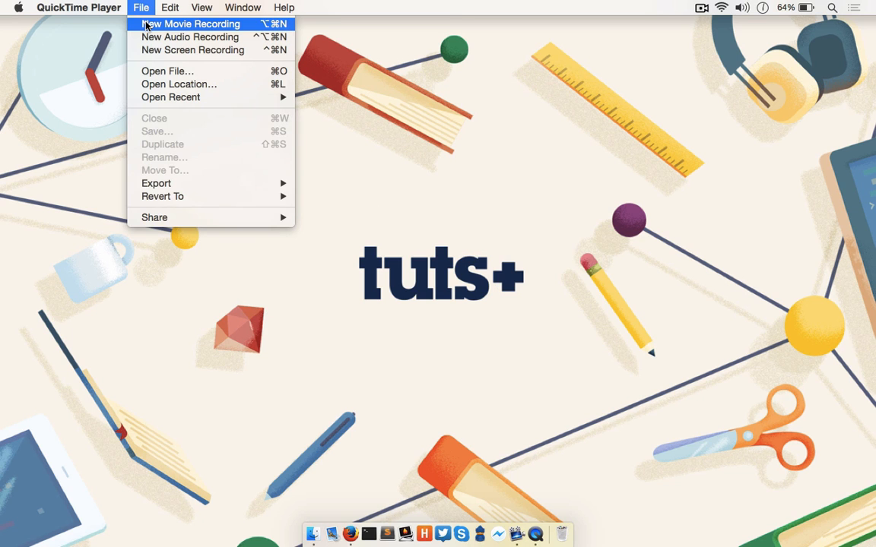
left_click(191, 25)
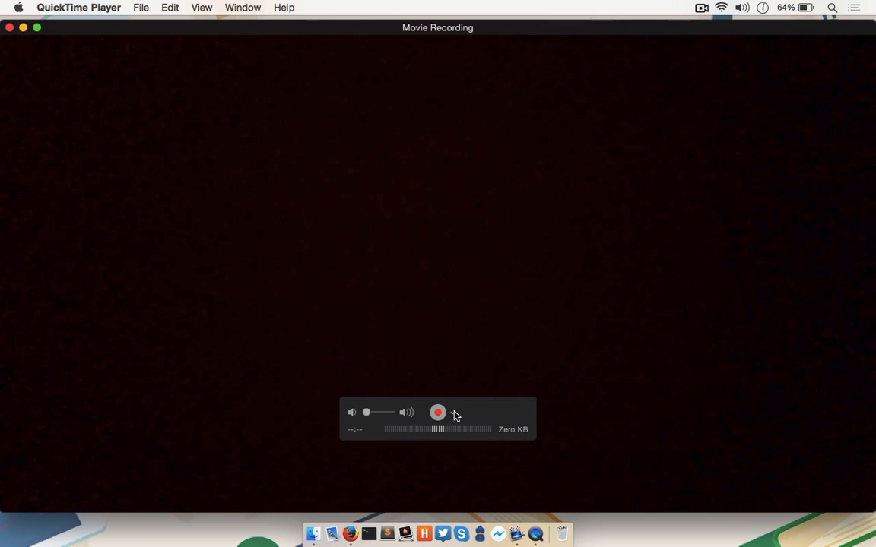
Step: Choose the connected iPhone as the camera source so its screen appears live
left_click(453, 414)
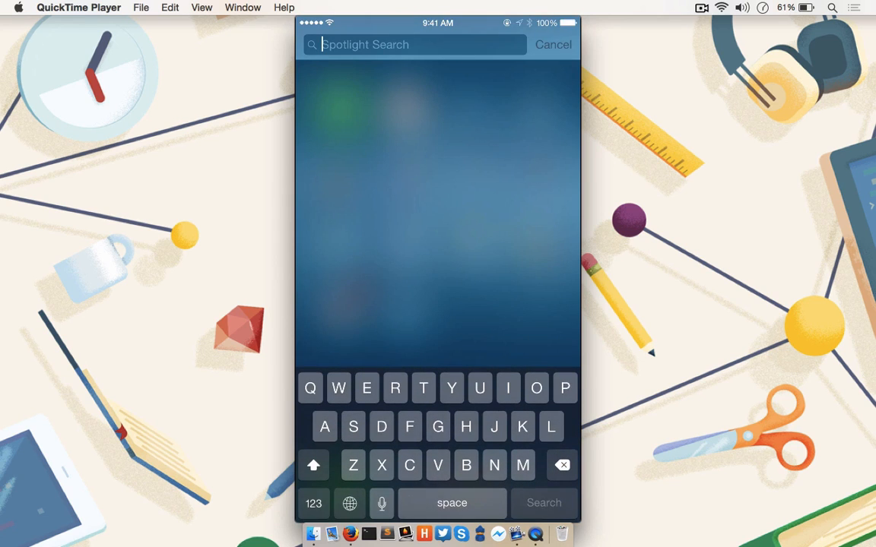
left_click(553, 44)
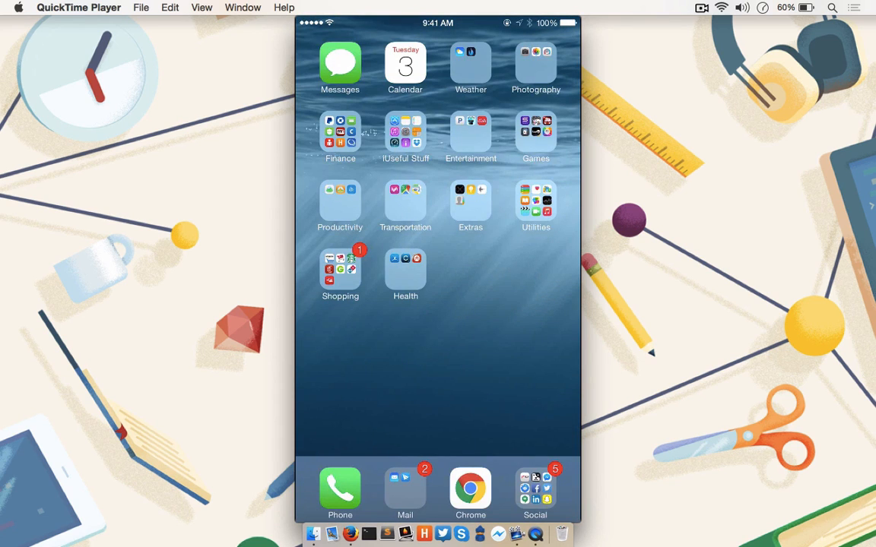
mouse_move(723, 280)
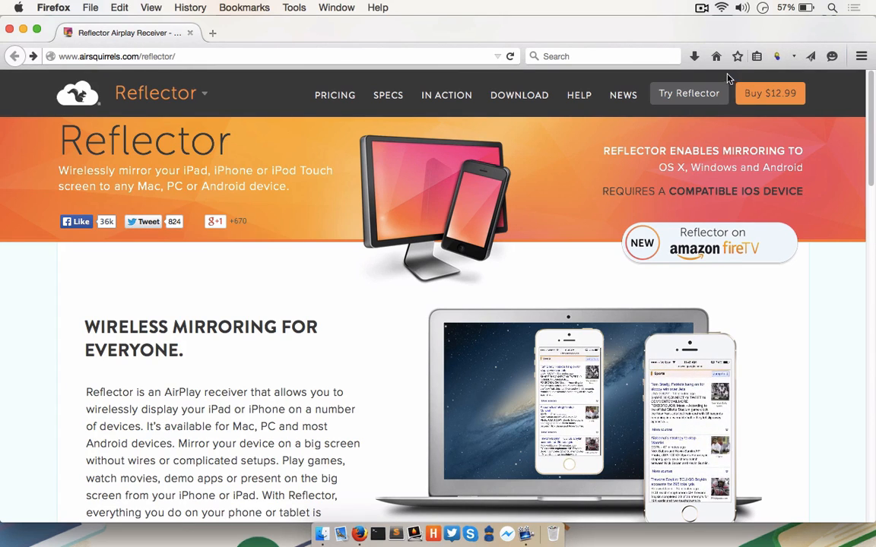
Step: From airsquirrels.com's Download page, get the Reflector trial for Mac
left_click(520, 94)
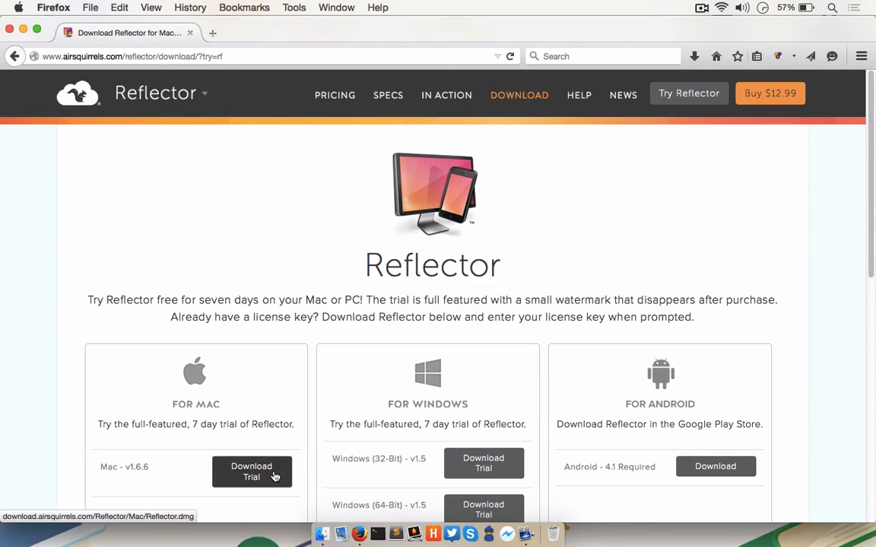
left_click(253, 471)
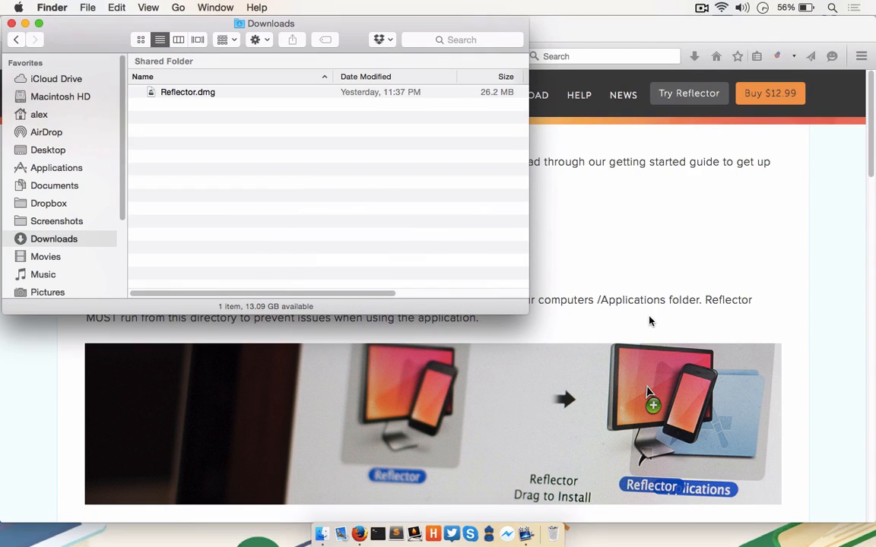
Step: Mount Reflector.dmg from Downloads and launch Reflector.app from the Applications folder
left_click(188, 92)
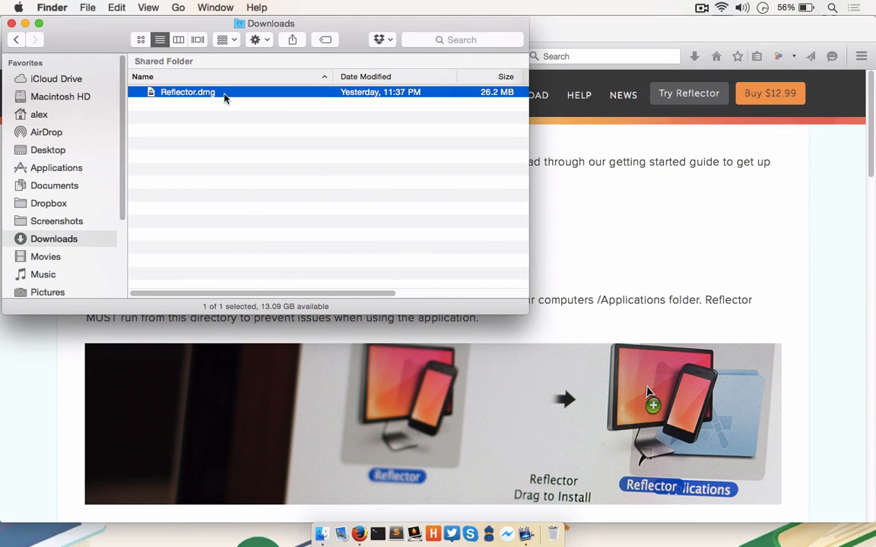
double_click(187, 93)
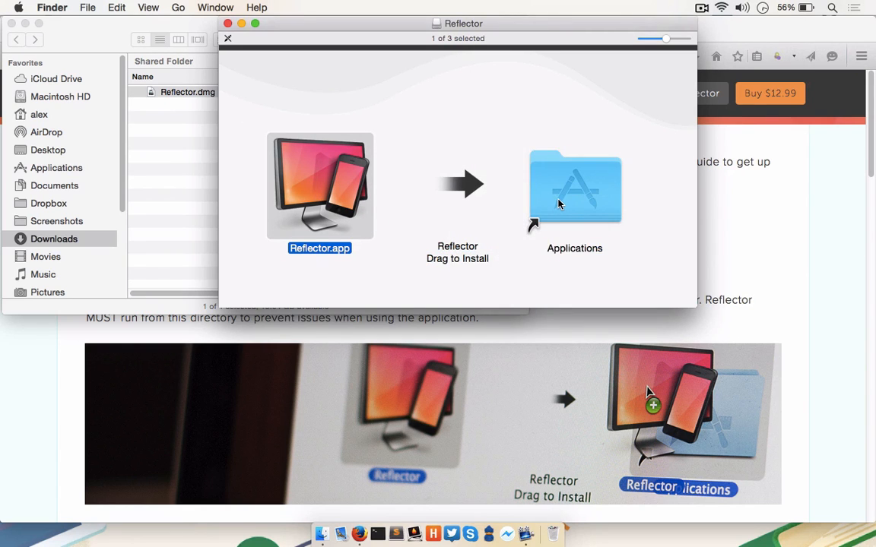
double_click(575, 186)
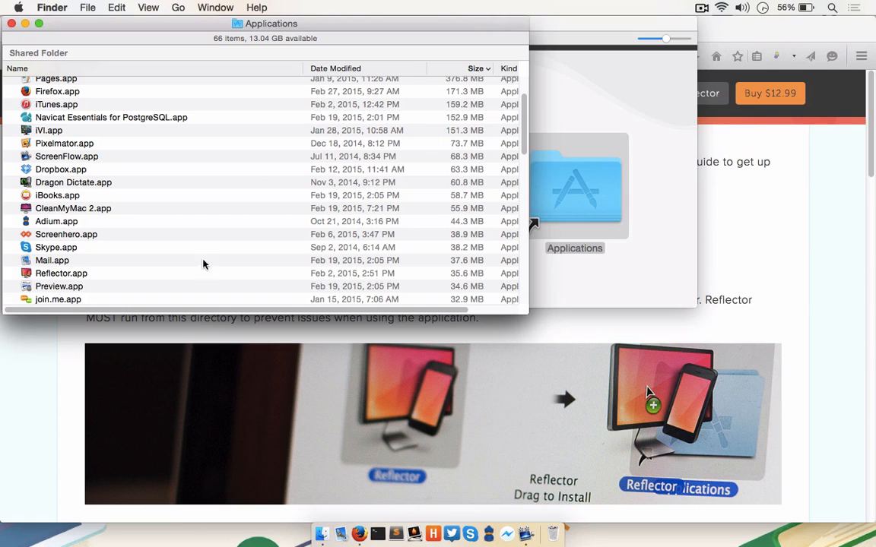
left_click(61, 274)
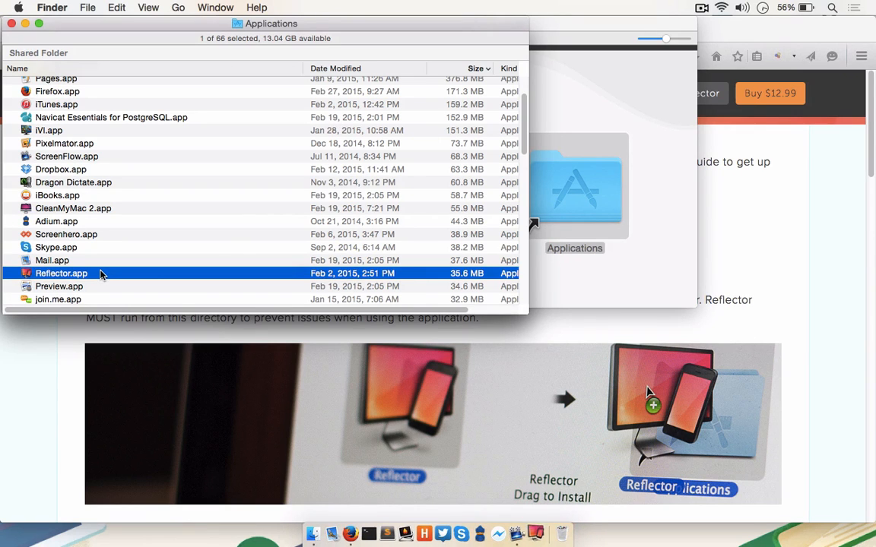
double_click(61, 274)
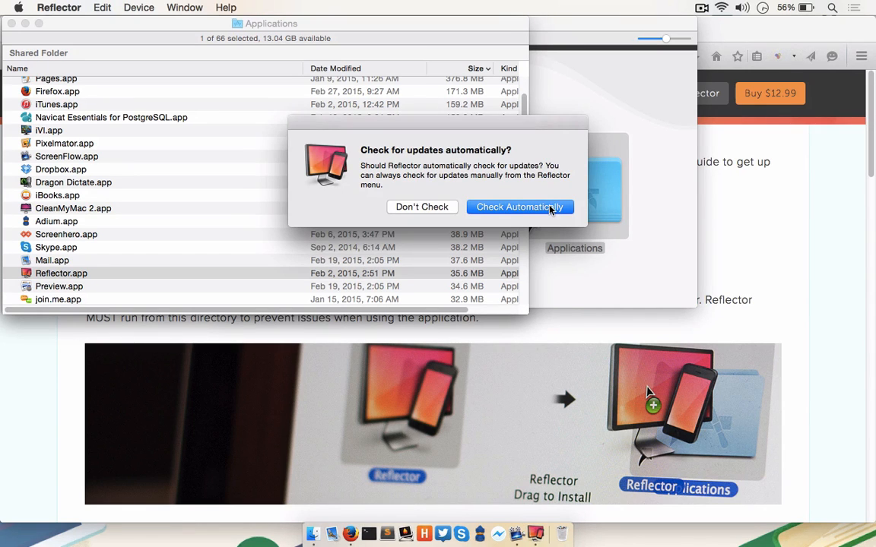
Step: Allow automatic update checks and start the free Reflector trial
left_click(520, 206)
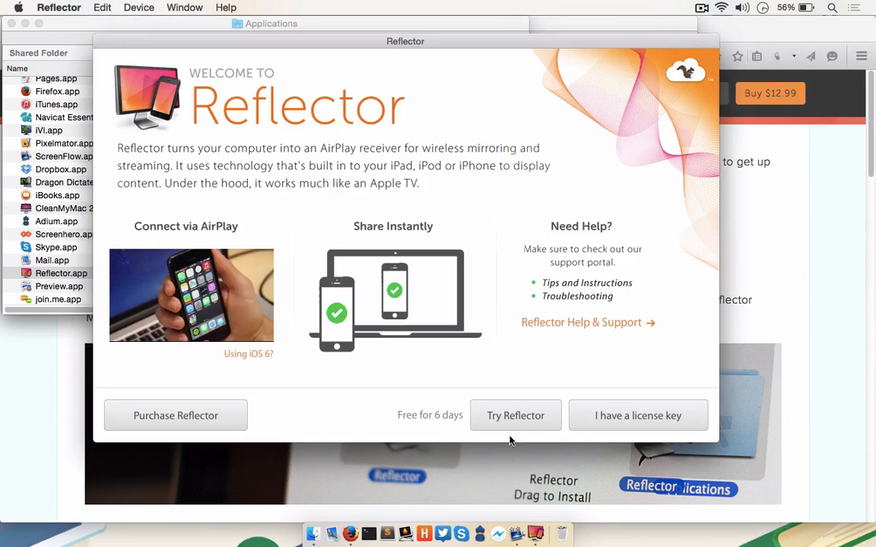
left_click(515, 415)
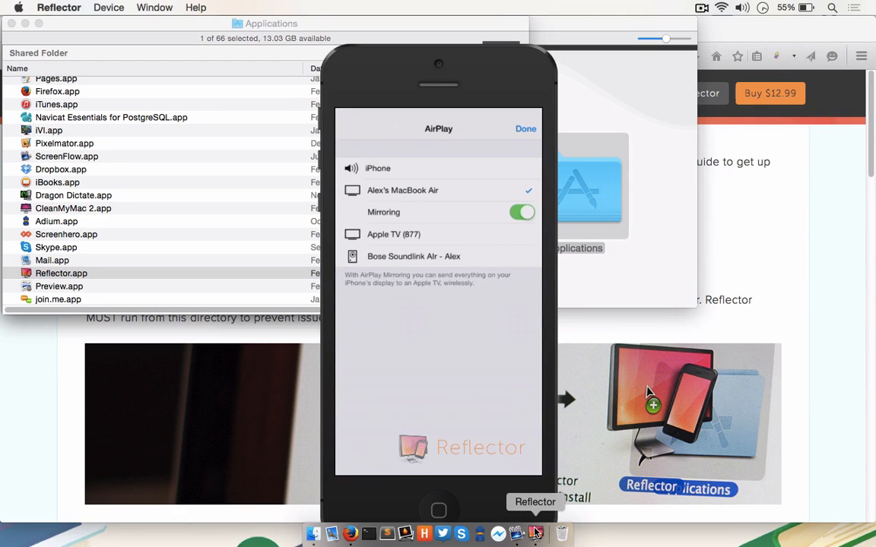
Step: Bring up the Reflector window showing the iPhone home screen mirrored over AirPlay
left_click(526, 128)
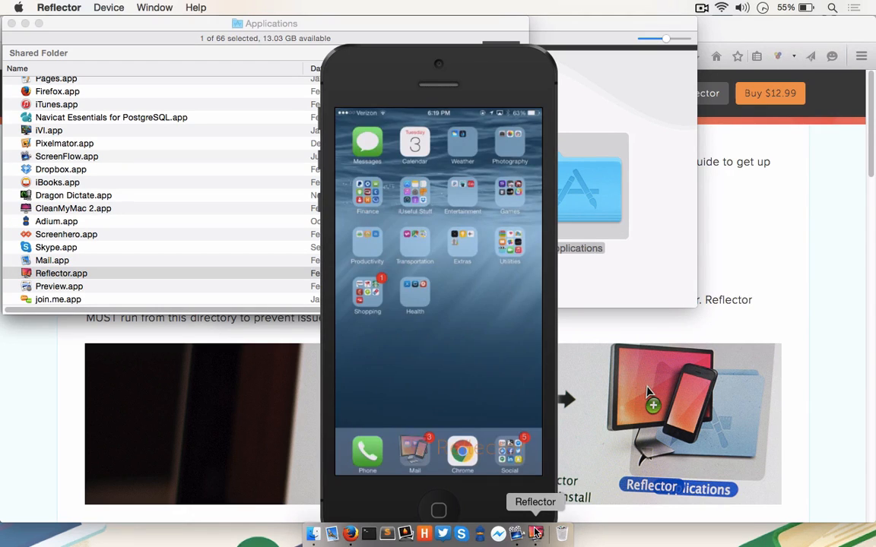